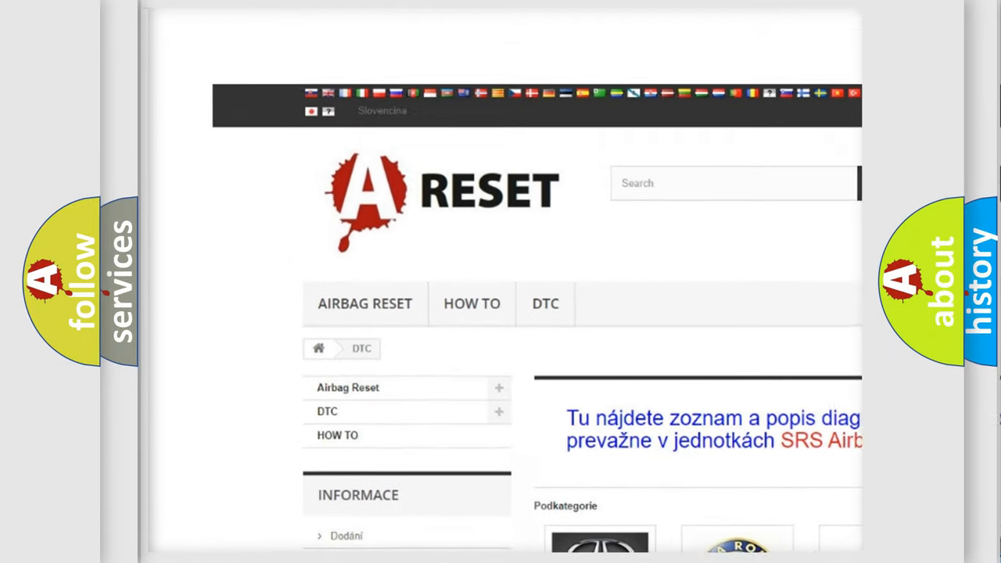
Scroll the DTC brand logo grid until the CHRYSLER DTC tile is visible.
{"action": "scroll", "scroll_direction": "up", "scroll_amount": 3}
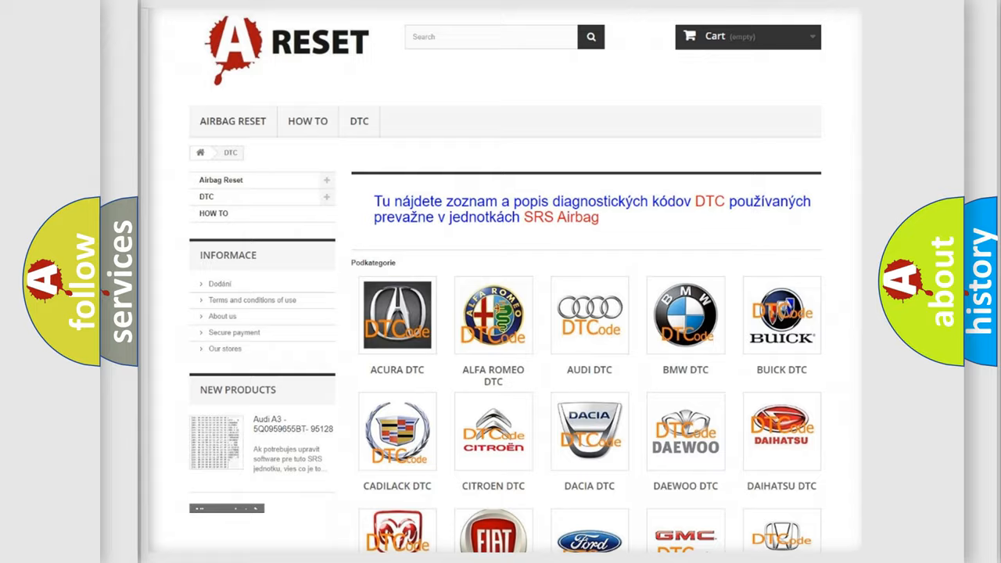
{"action": "scroll", "scroll_direction": "down", "scroll_amount": 3}
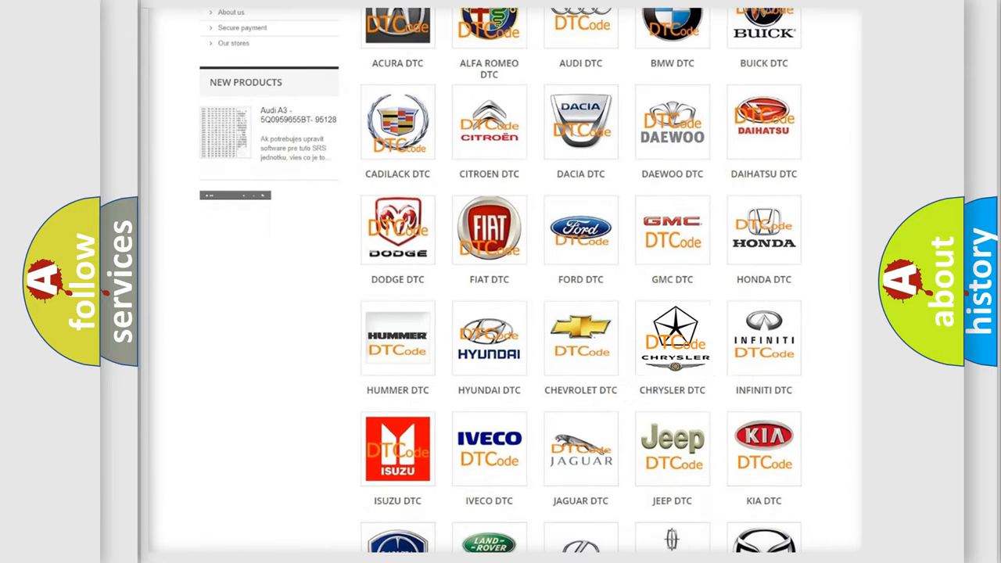
Open the CHRYSLER DTC tile to view its code list starting from B0002.
{"action": "left_click", "coordinate": [672, 338]}
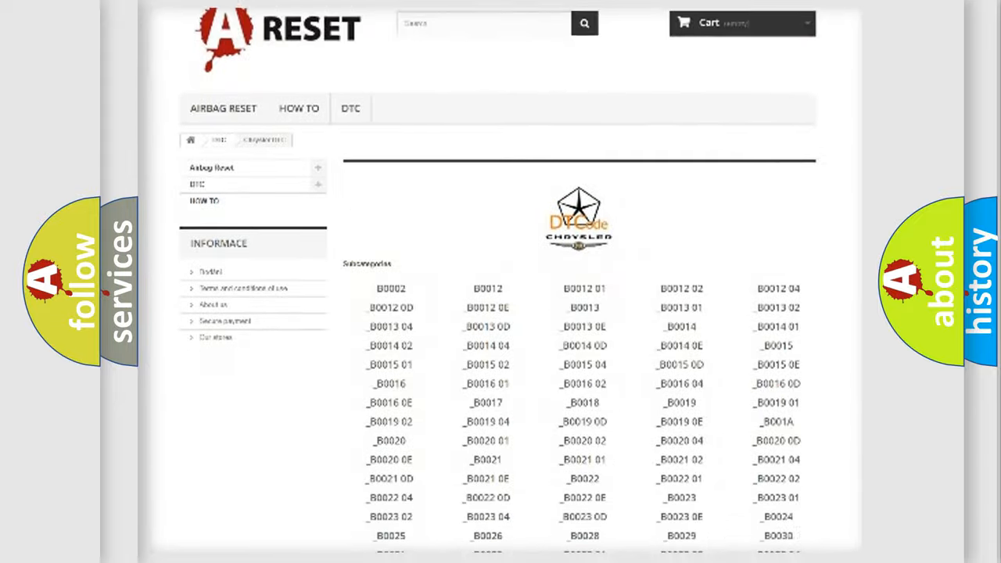
{"action": "scroll", "scroll_direction": "up", "scroll_amount": 3}
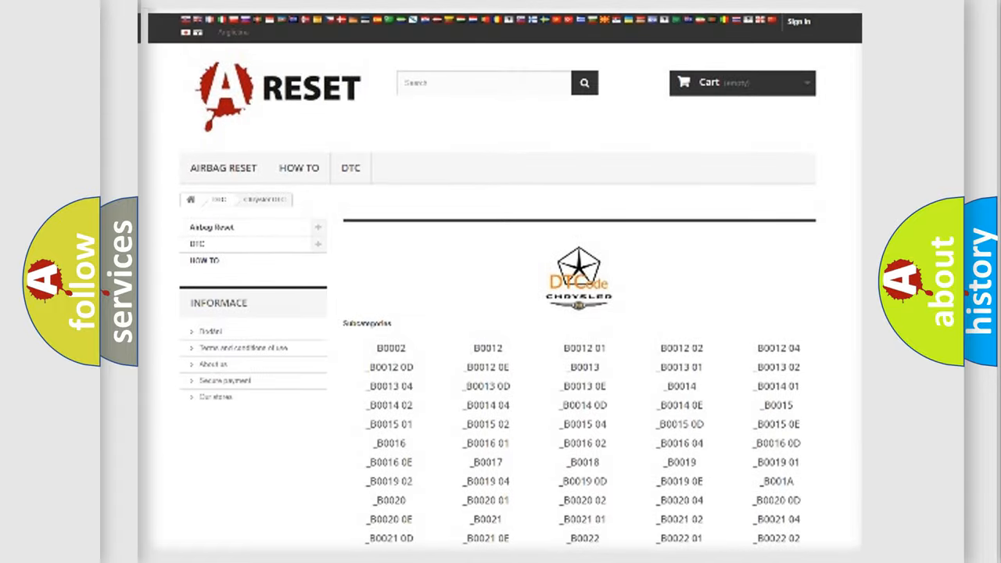